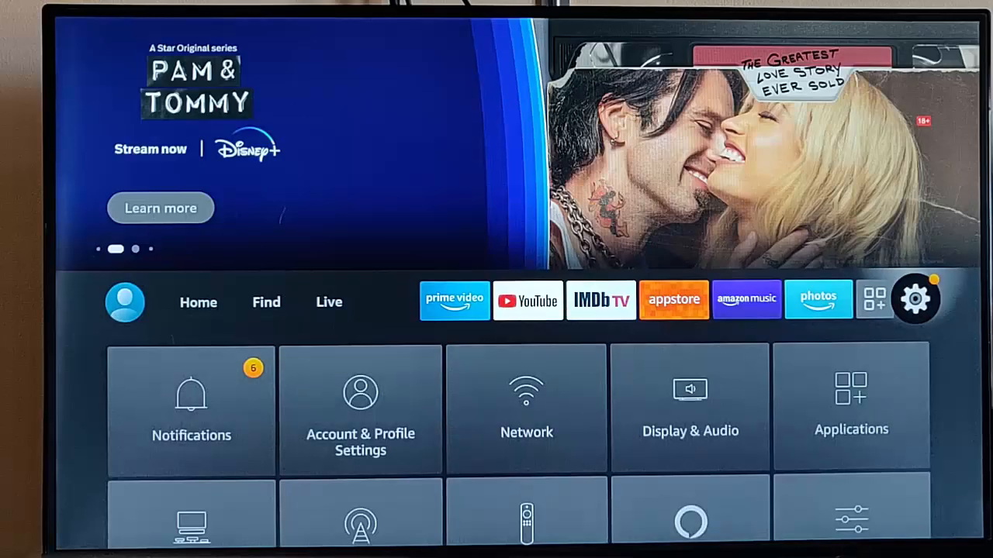
# - Create a new non-child viewer profile named 'cw' from the Profiles menu
pyautogui.click(359, 409)
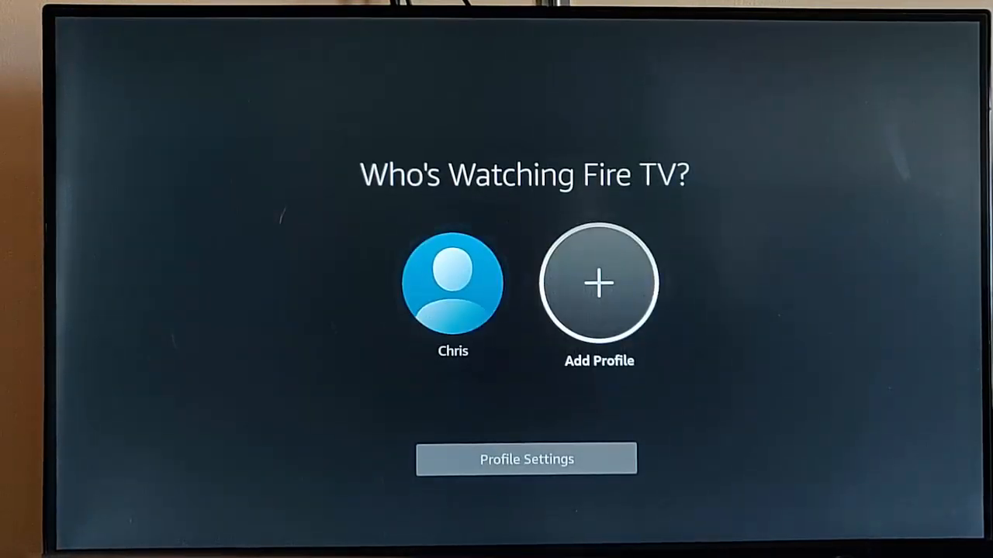
pyautogui.click(598, 282)
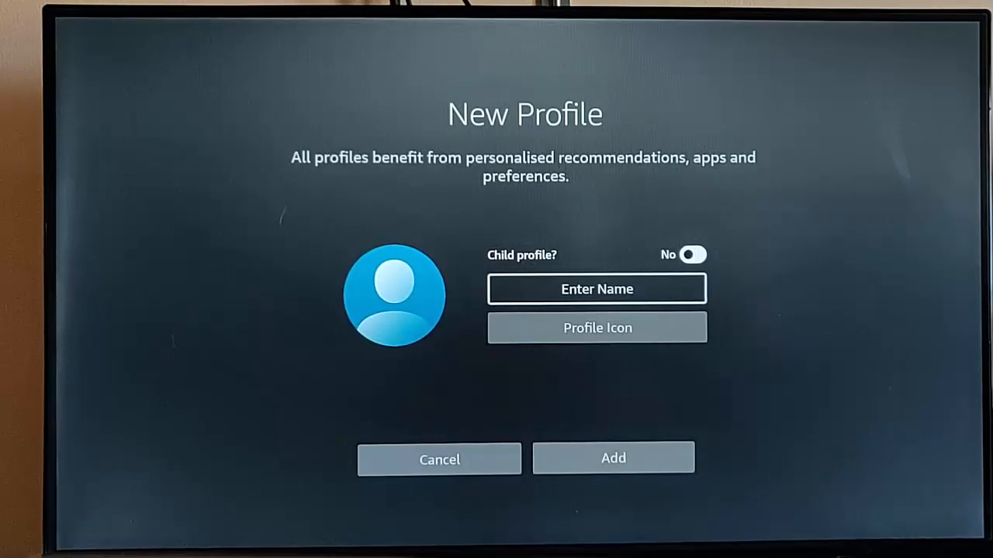
pyautogui.click(596, 288)
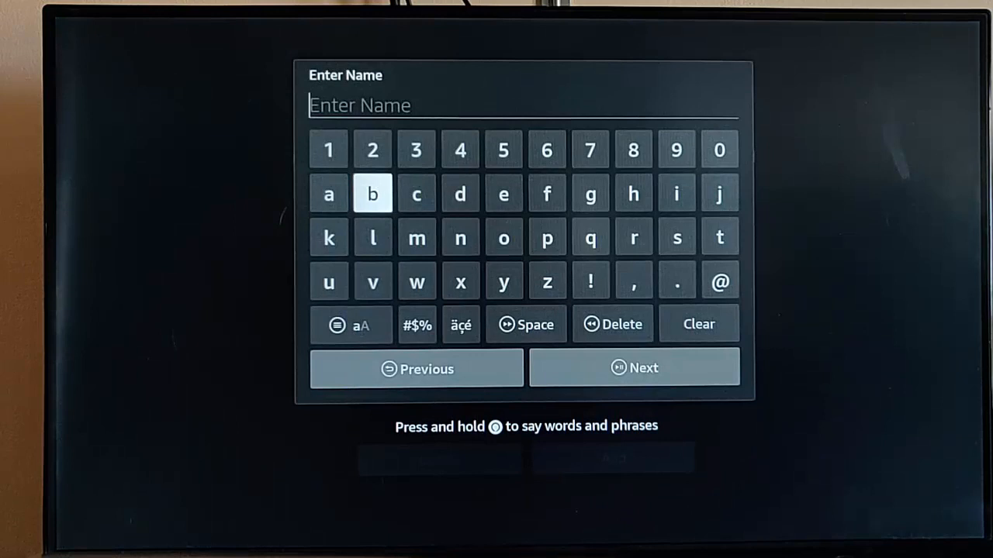
pyautogui.click(417, 281)
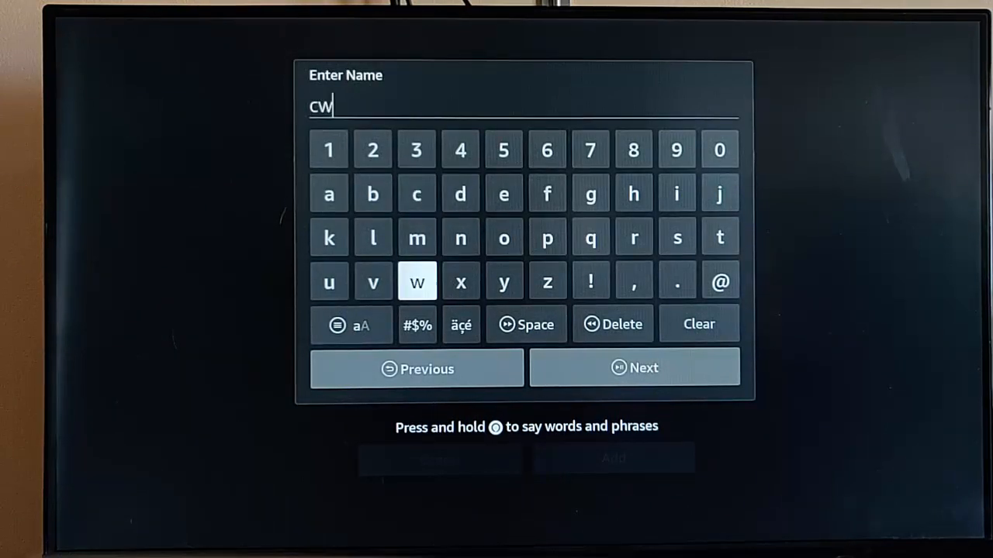
pyautogui.click(635, 368)
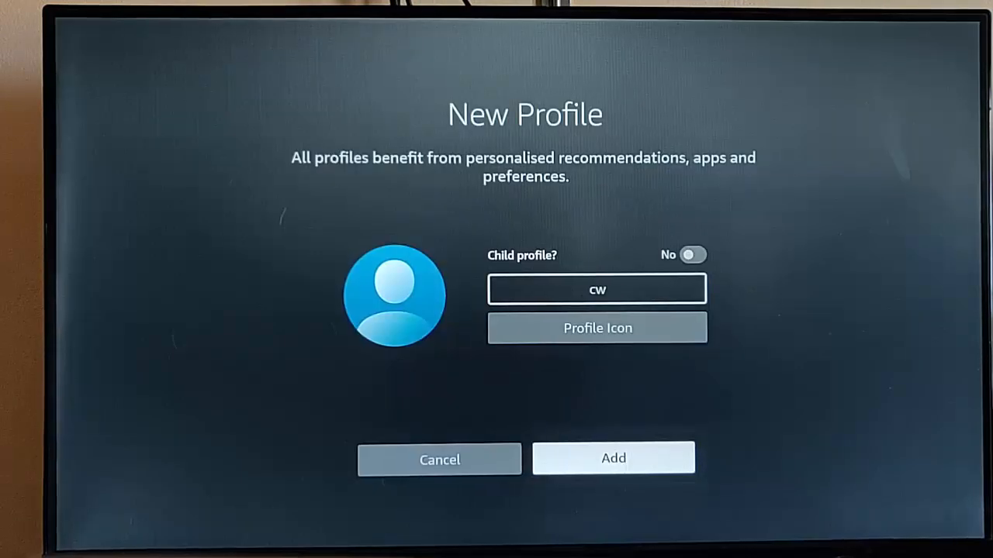
pyautogui.click(613, 457)
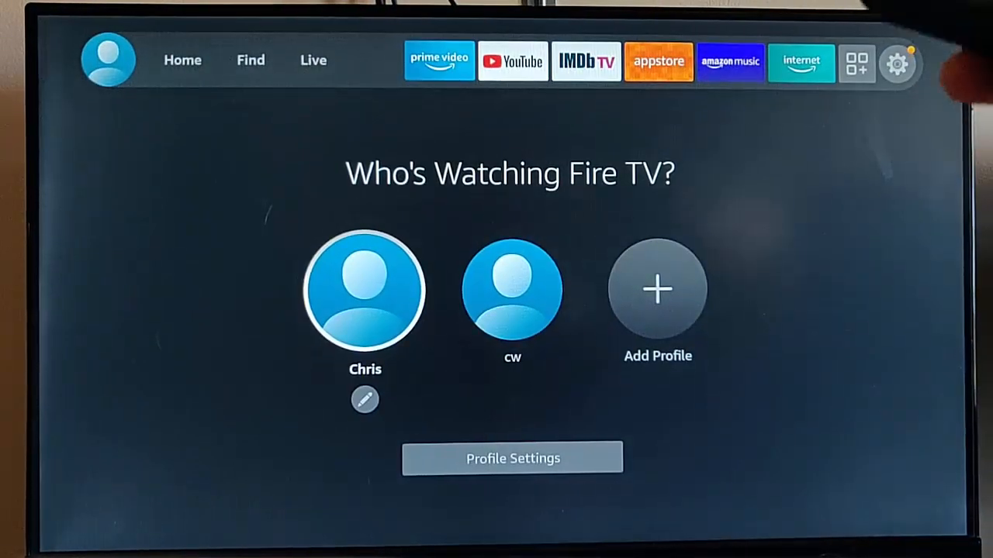
# - Enter the original profile's home screen, return to Who's Watching, then select the cw profile
pyautogui.click(363, 290)
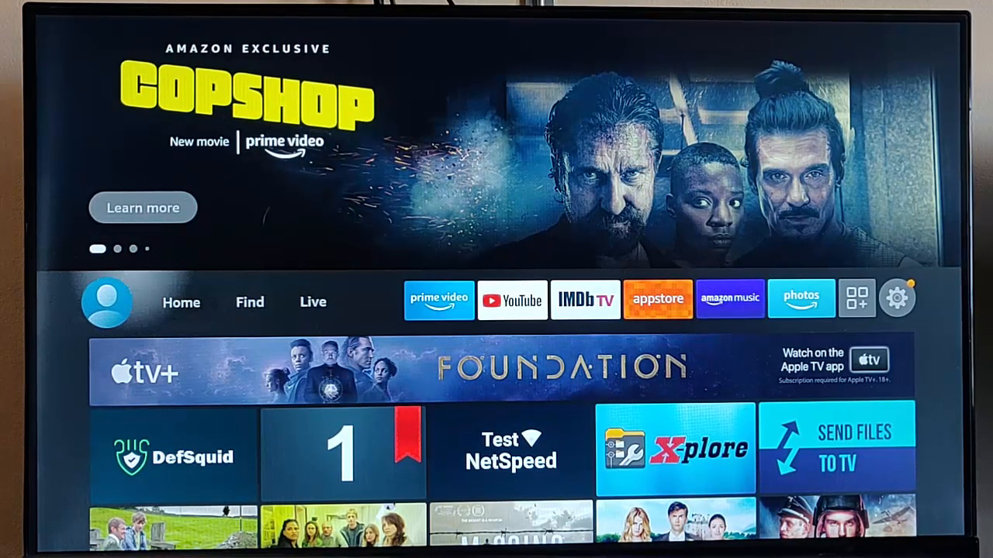
pyautogui.click(106, 302)
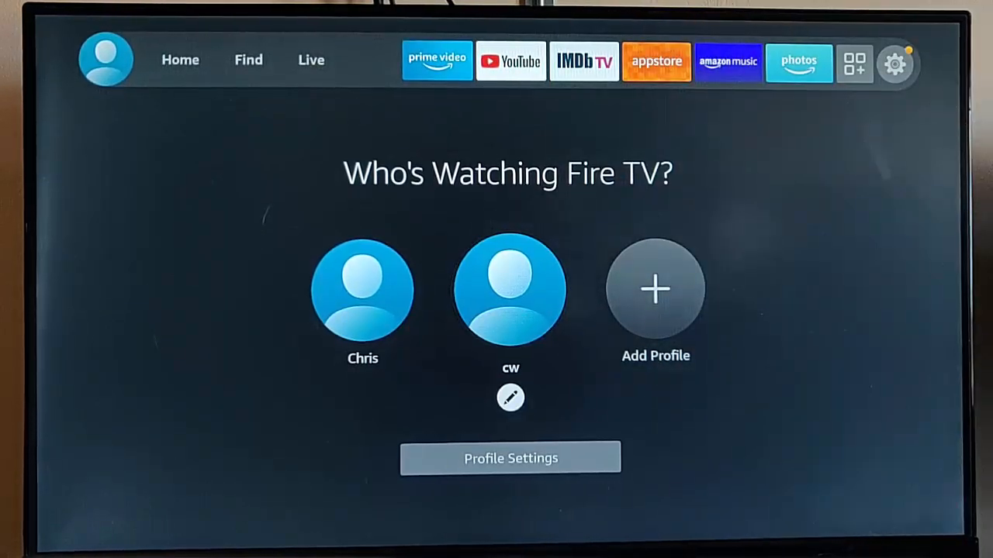
pyautogui.click(510, 397)
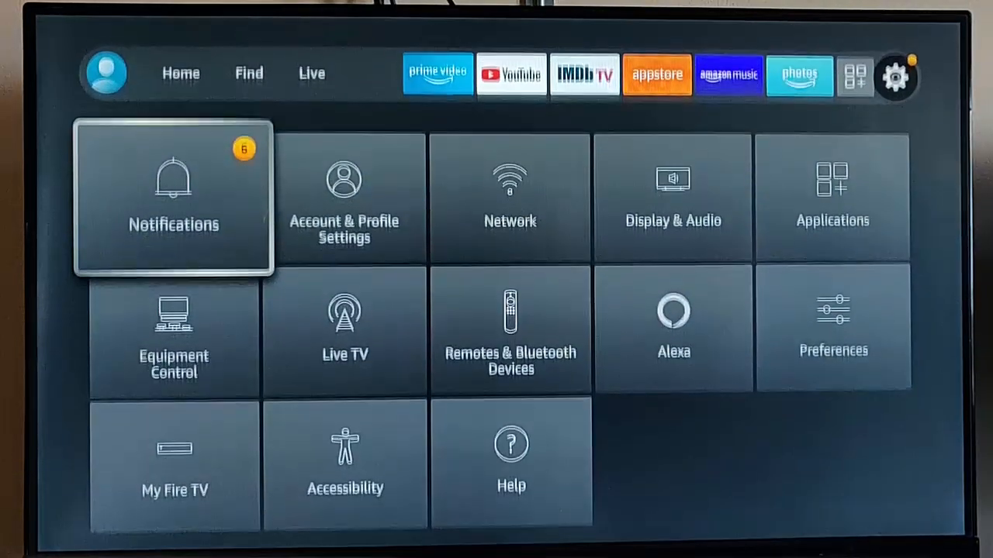
pyautogui.click(344, 197)
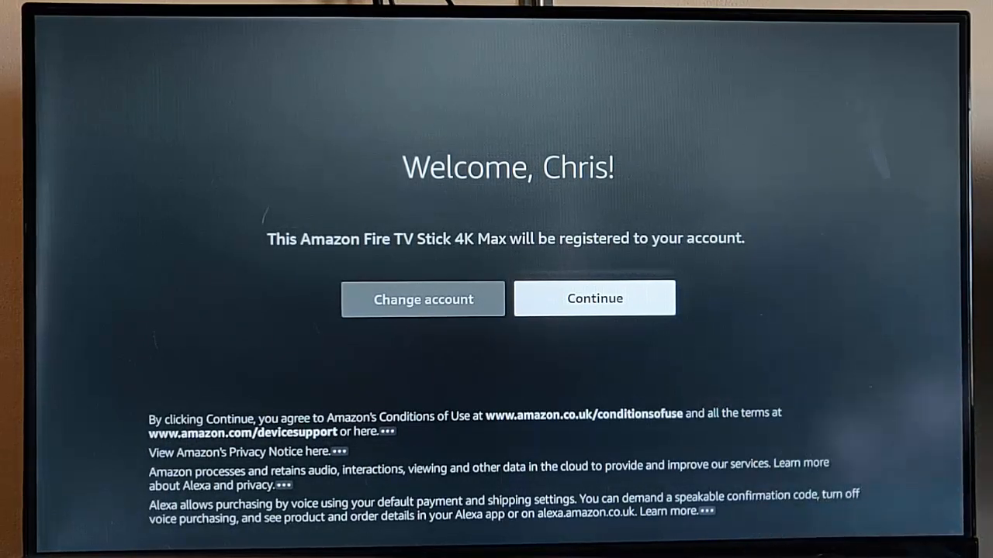
# - Continue on the Welcome screen to register the Fire TV Stick 4K Max
pyautogui.click(594, 298)
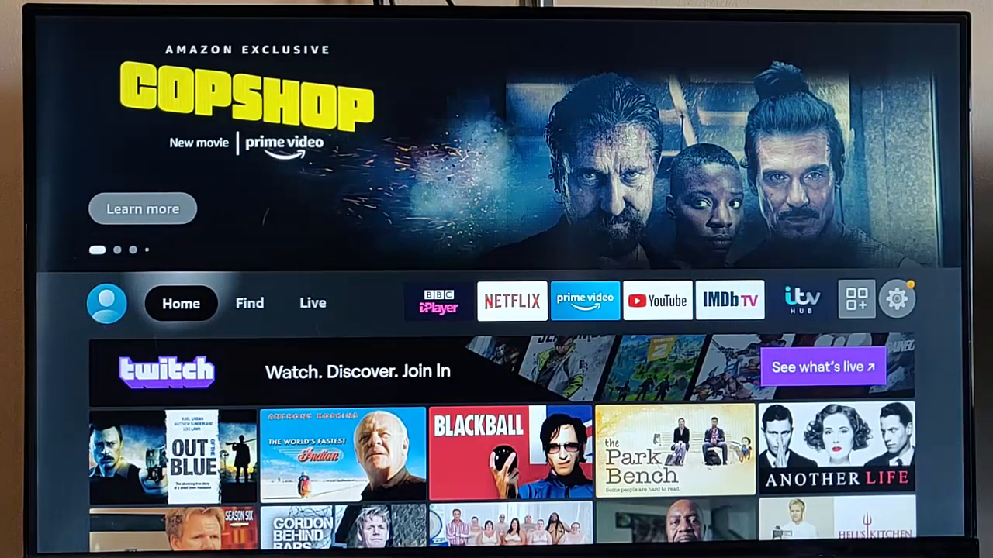
# - Move right along the top row and select the apps grid icon
pyautogui.hscroll(3)
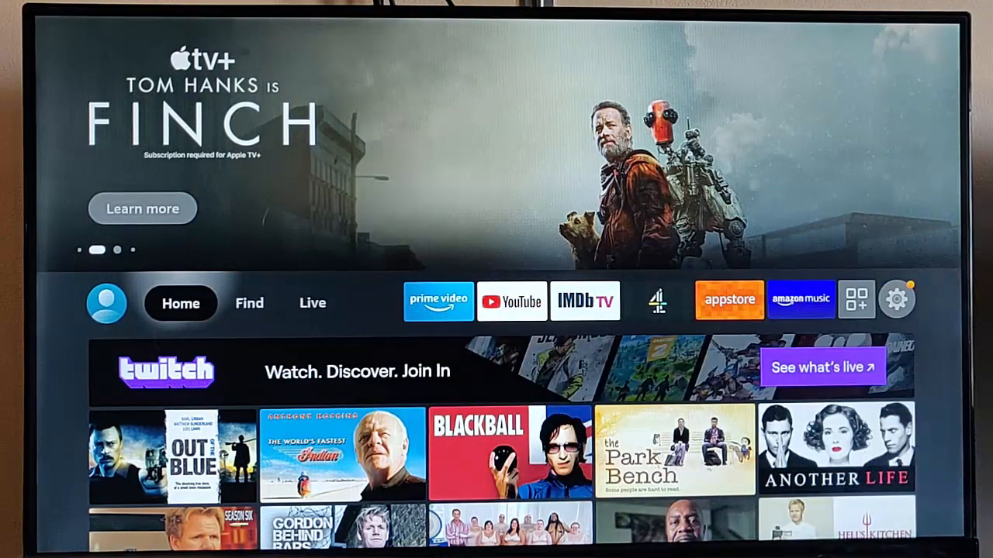
pyautogui.click(856, 300)
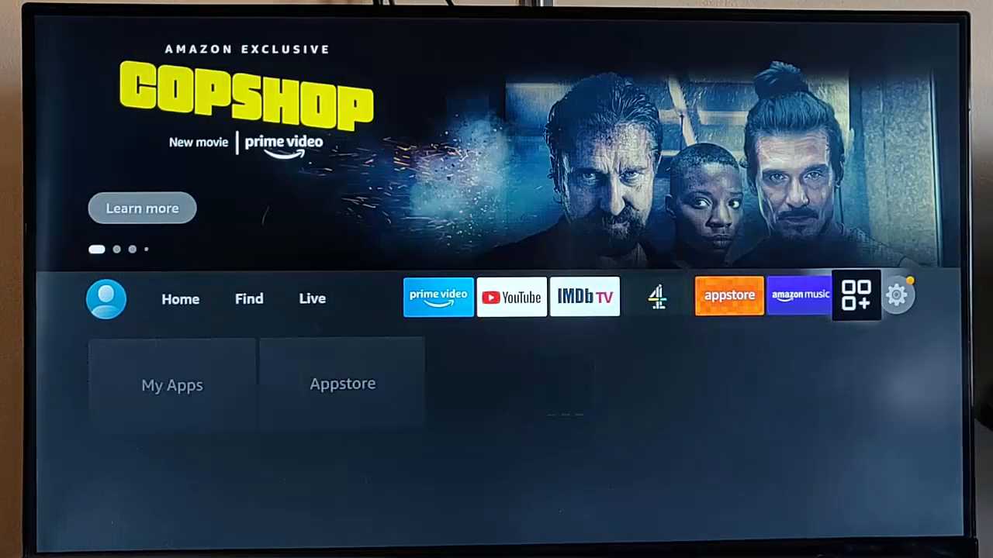